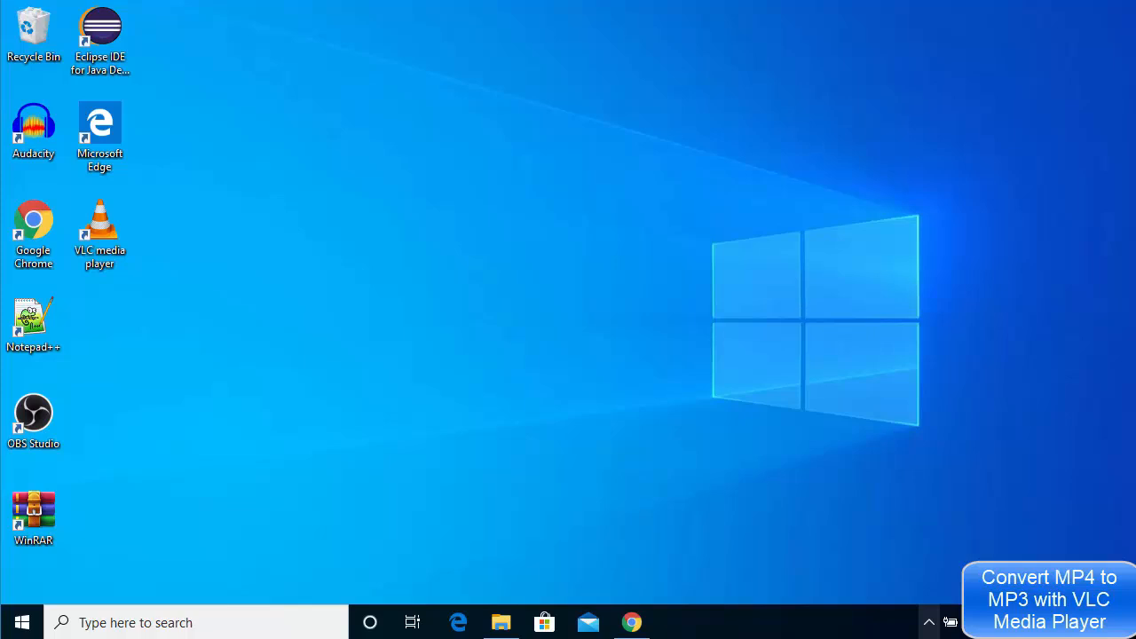
mouse_move(472, 562)
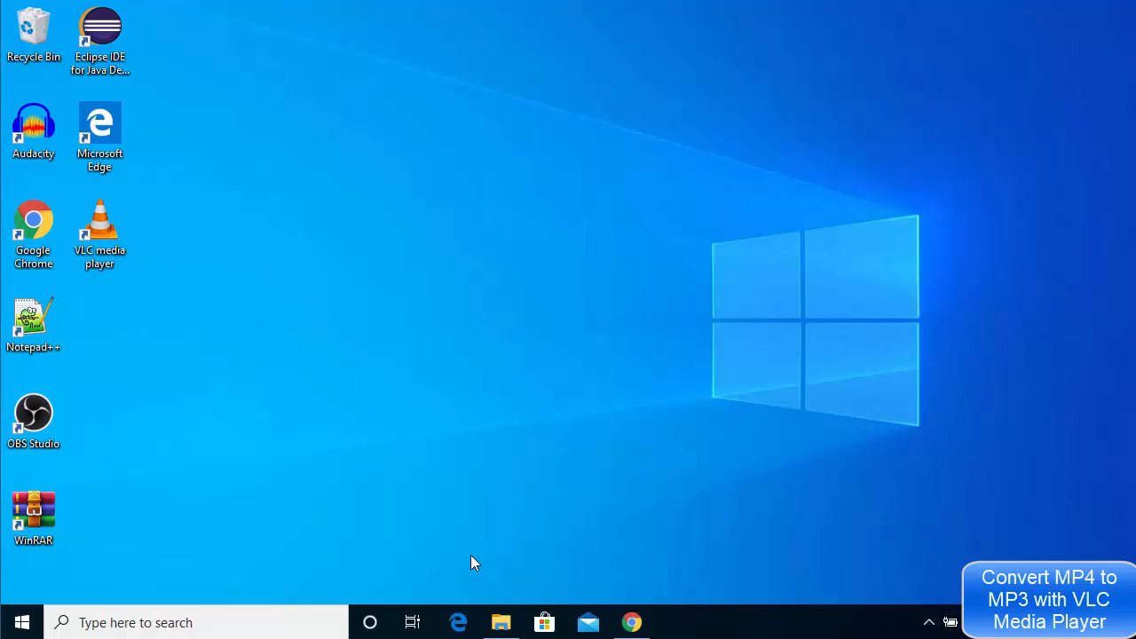
- Show the Captures folder in Videos, where sample.mp4 is the only file
left_click(501, 621)
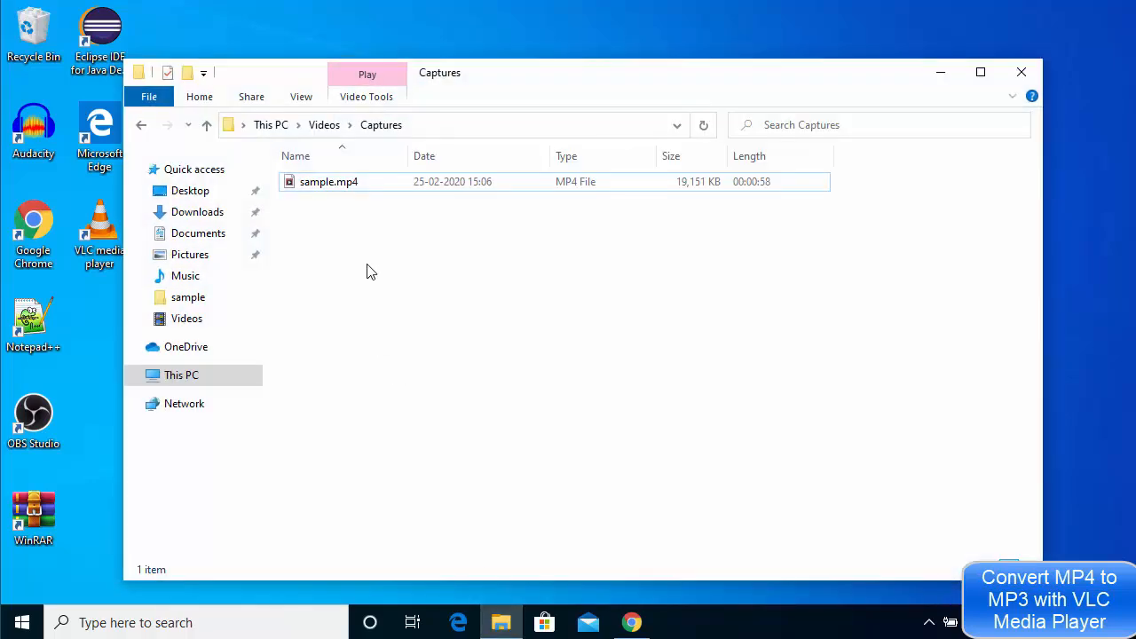
left_click(330, 181)
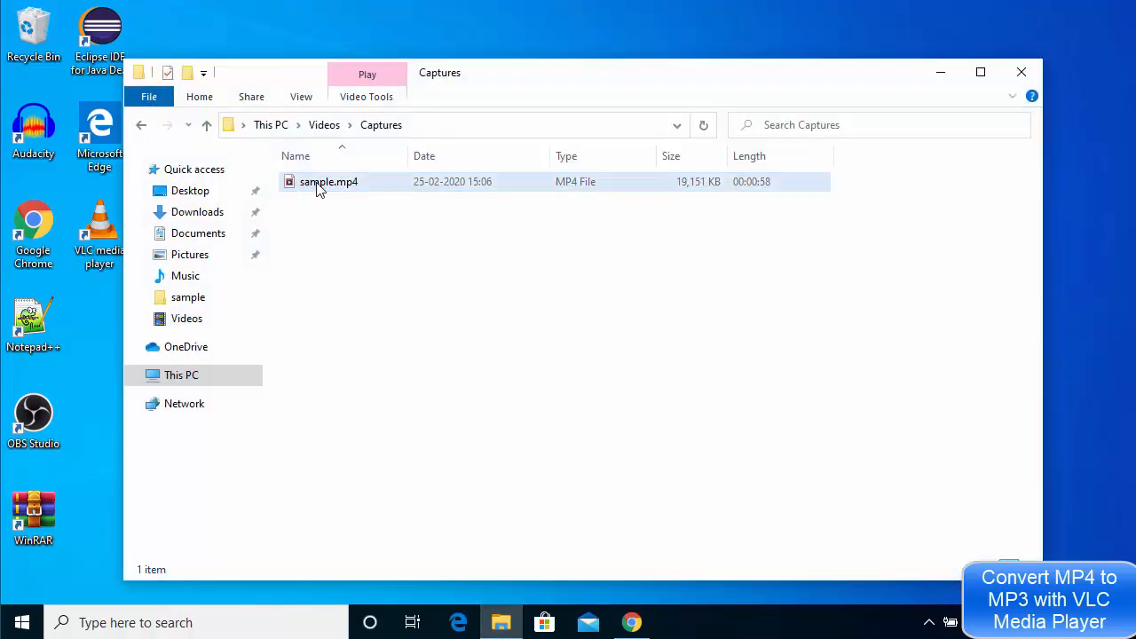
mouse_move(346, 186)
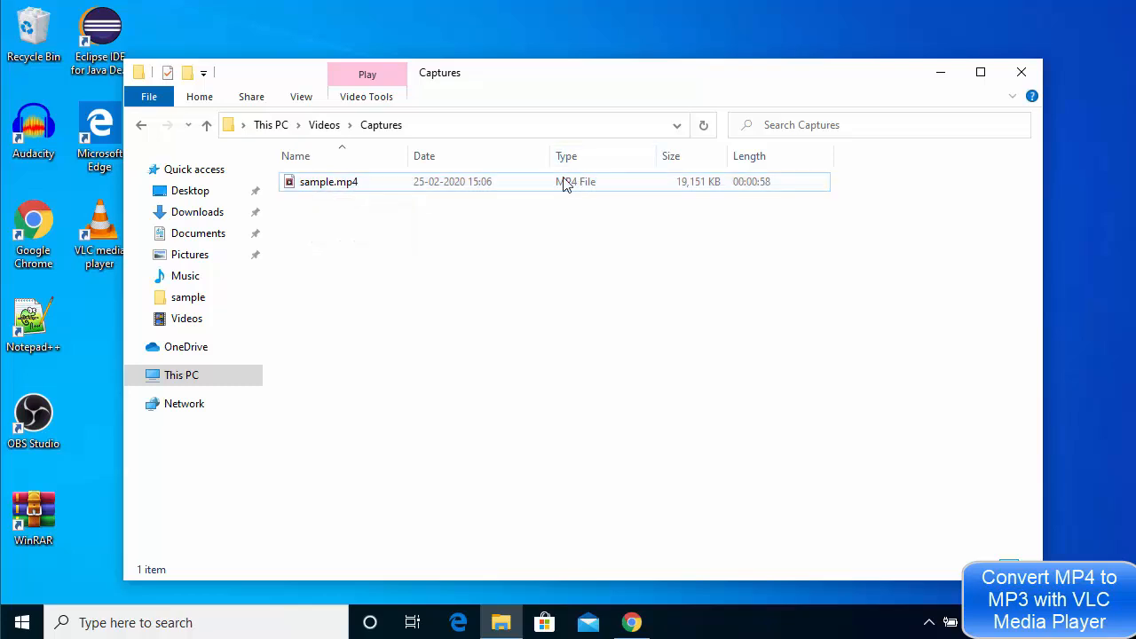
mouse_move(603, 191)
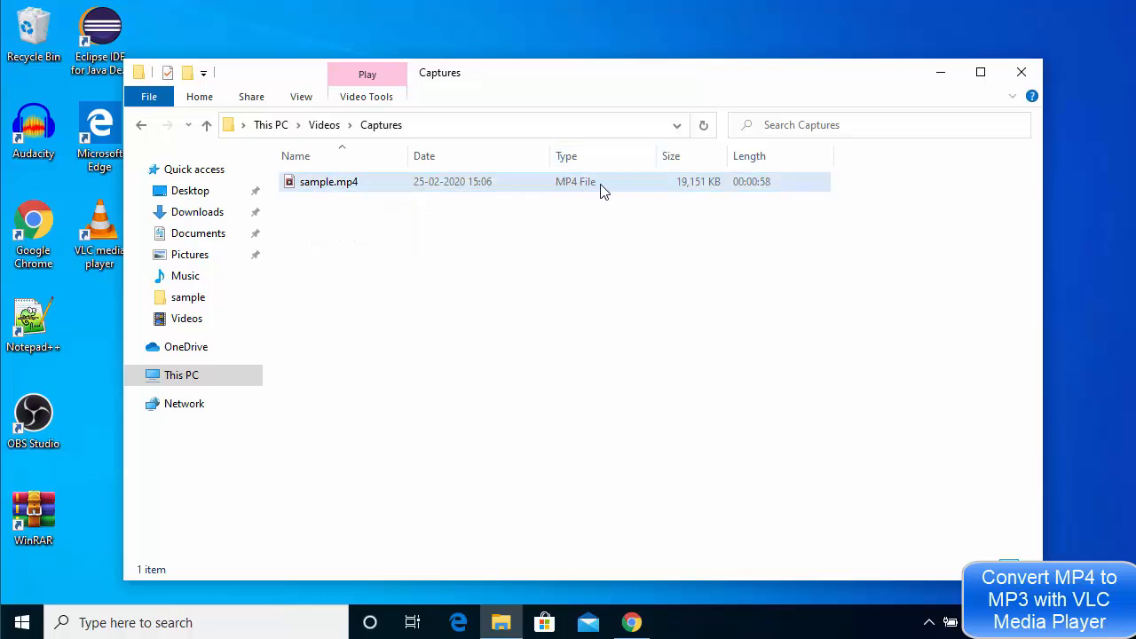
mouse_move(547, 194)
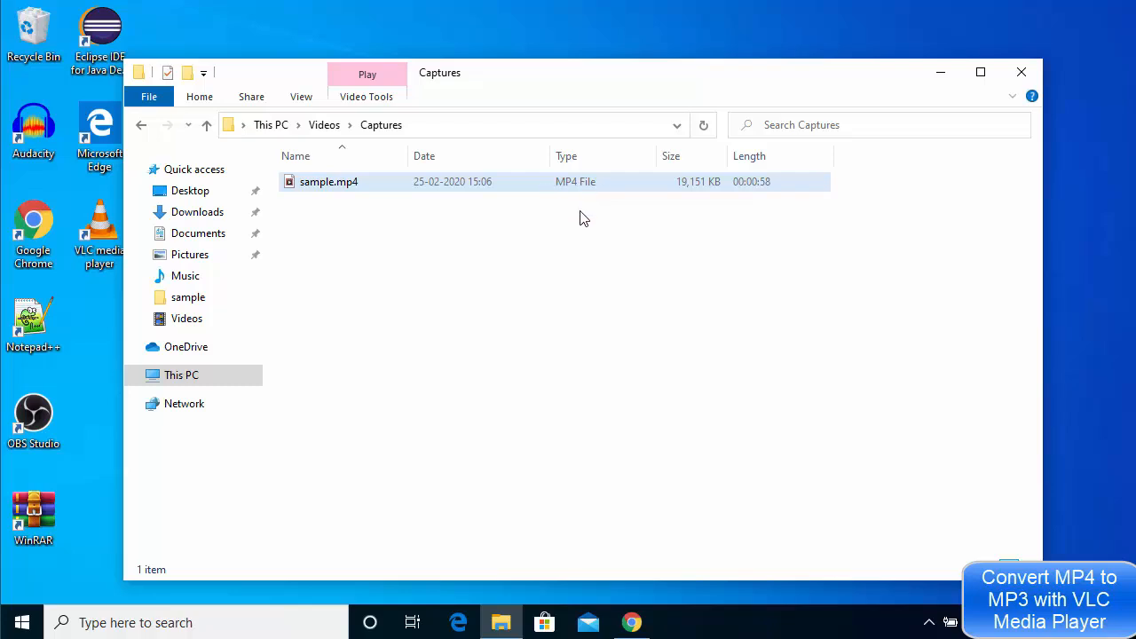
left_click(550, 227)
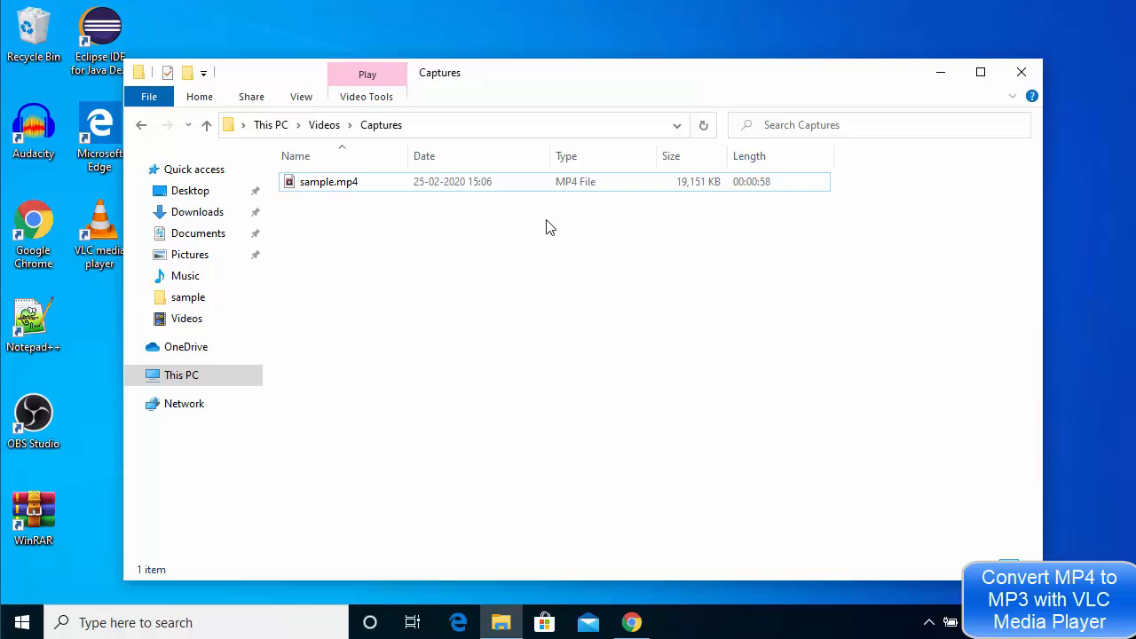
mouse_move(550, 181)
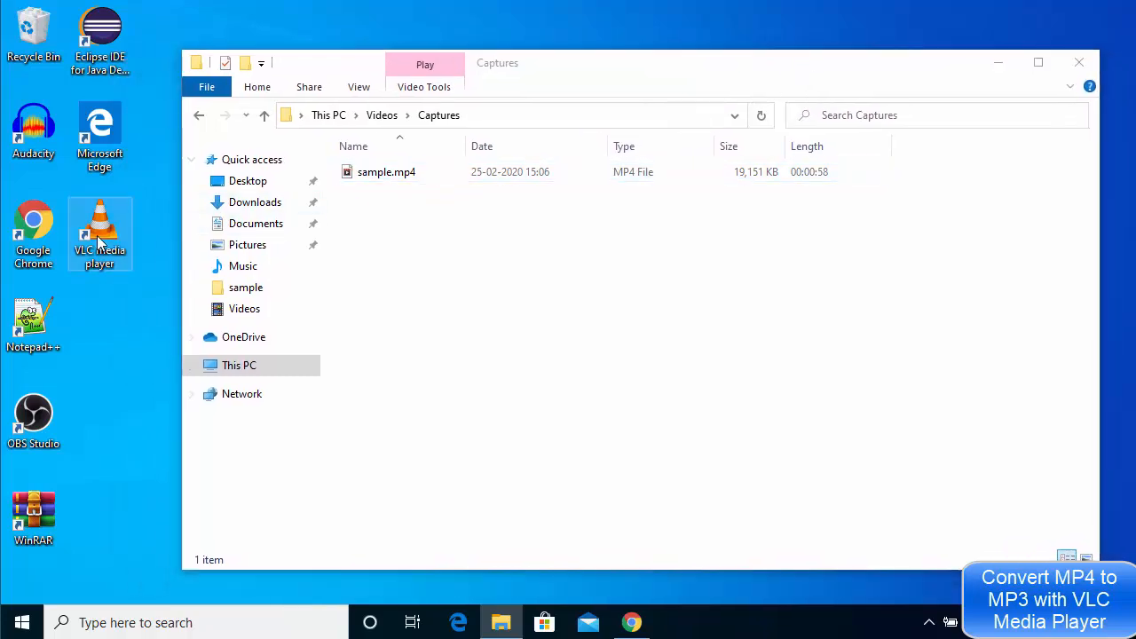
- Launch VLC media player and show its Media menu
double_click(100, 227)
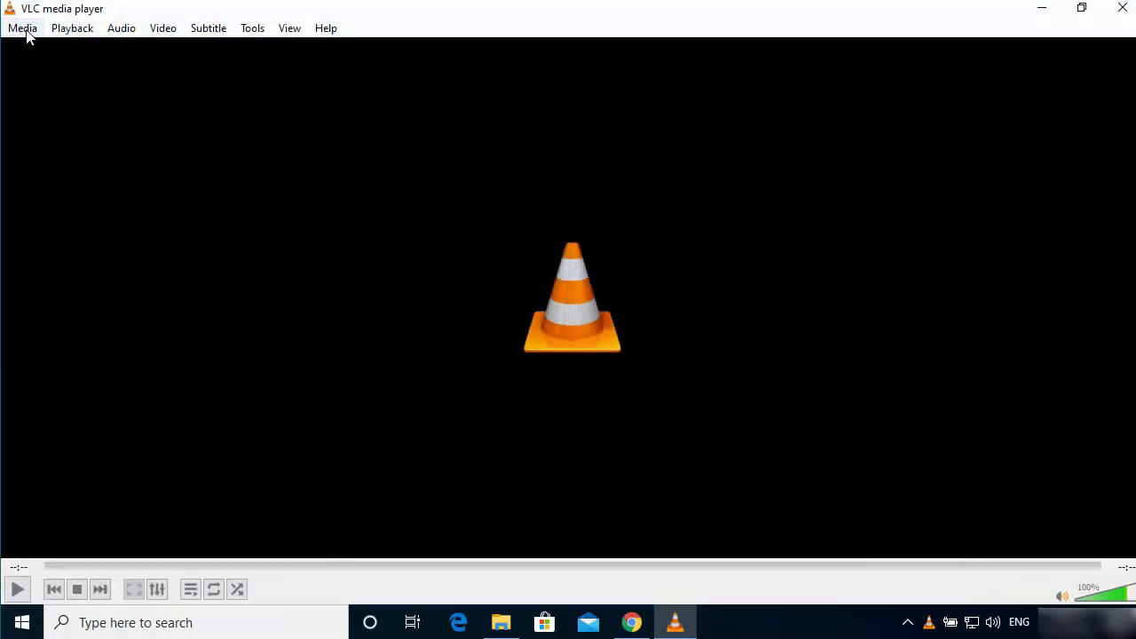
left_click(21, 28)
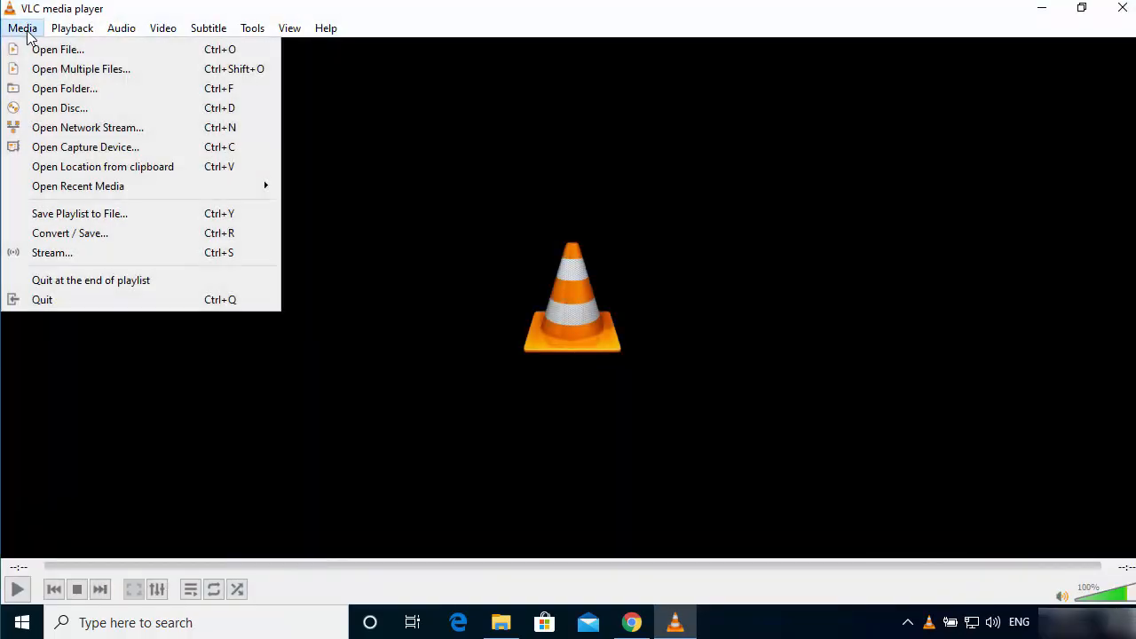
mouse_move(69, 232)
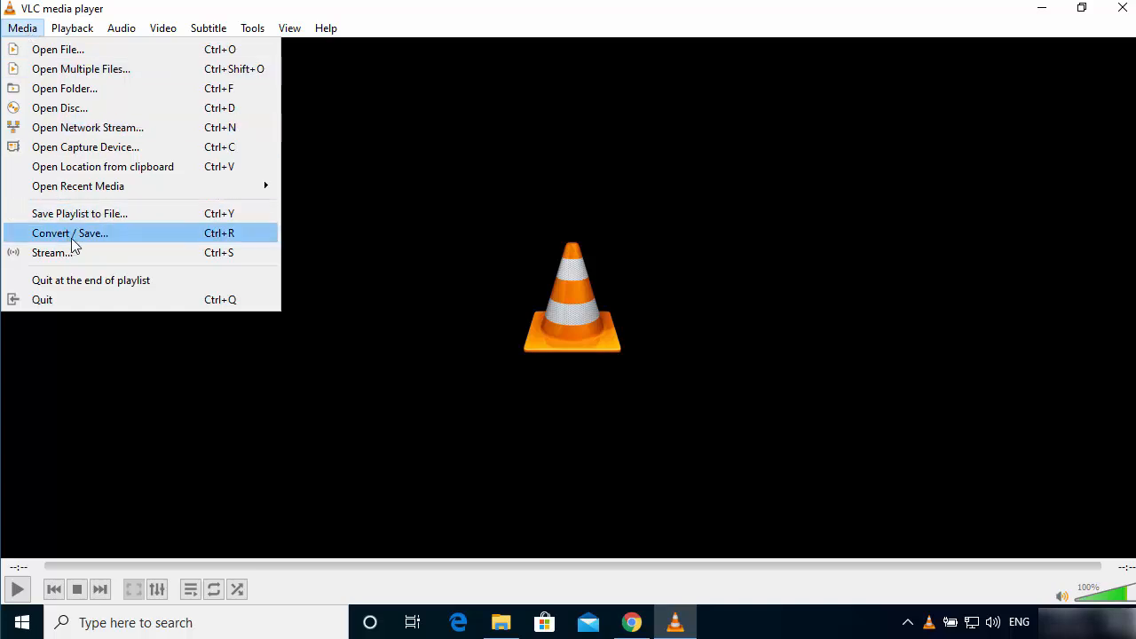
- Start Convert / Save and add sample.mp4 from Captures as the source file
left_click(69, 233)
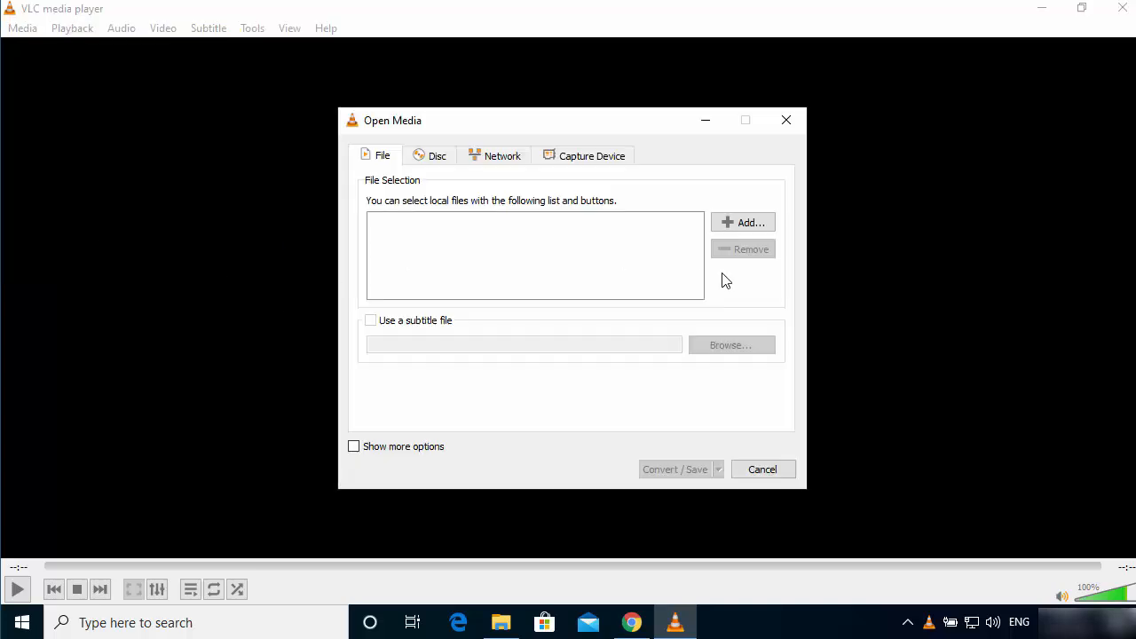
mouse_move(547, 316)
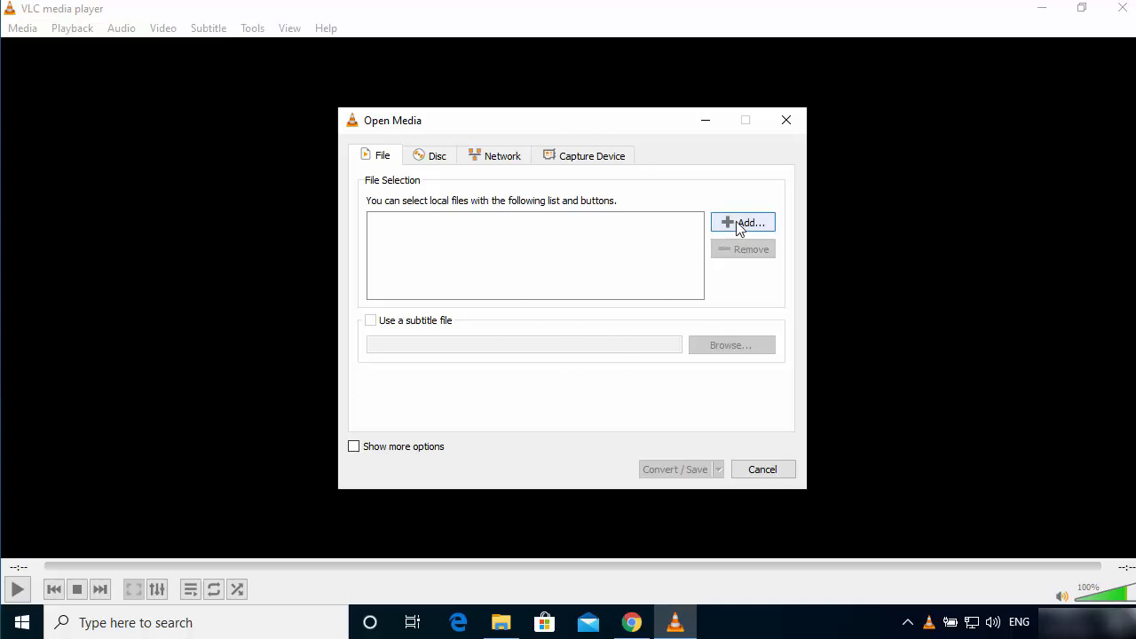
left_click(742, 222)
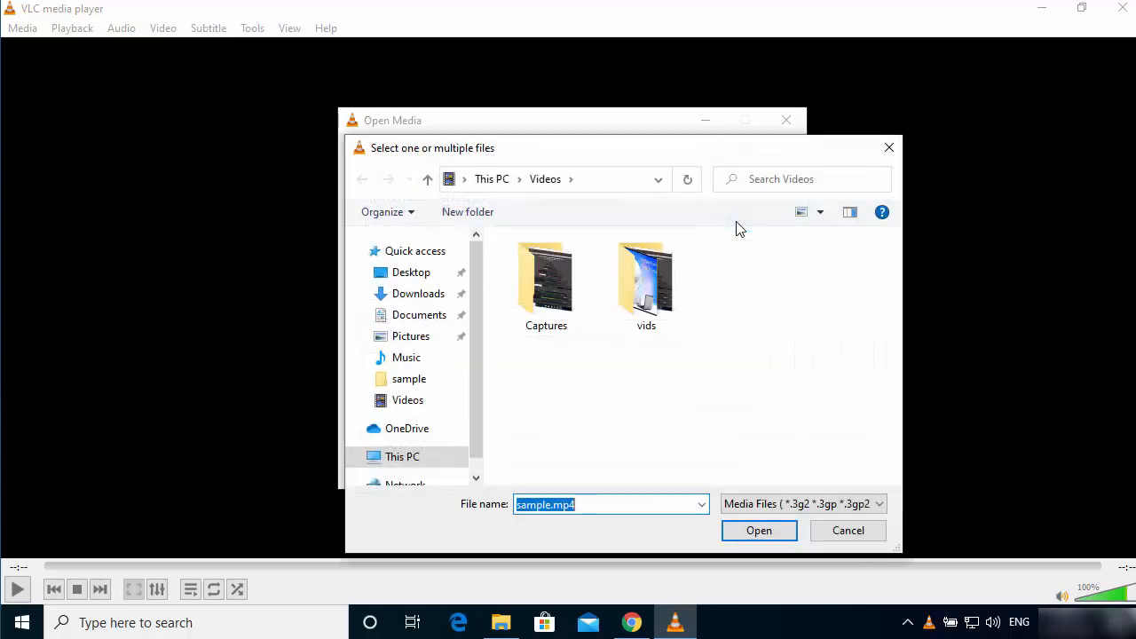
double_click(547, 280)
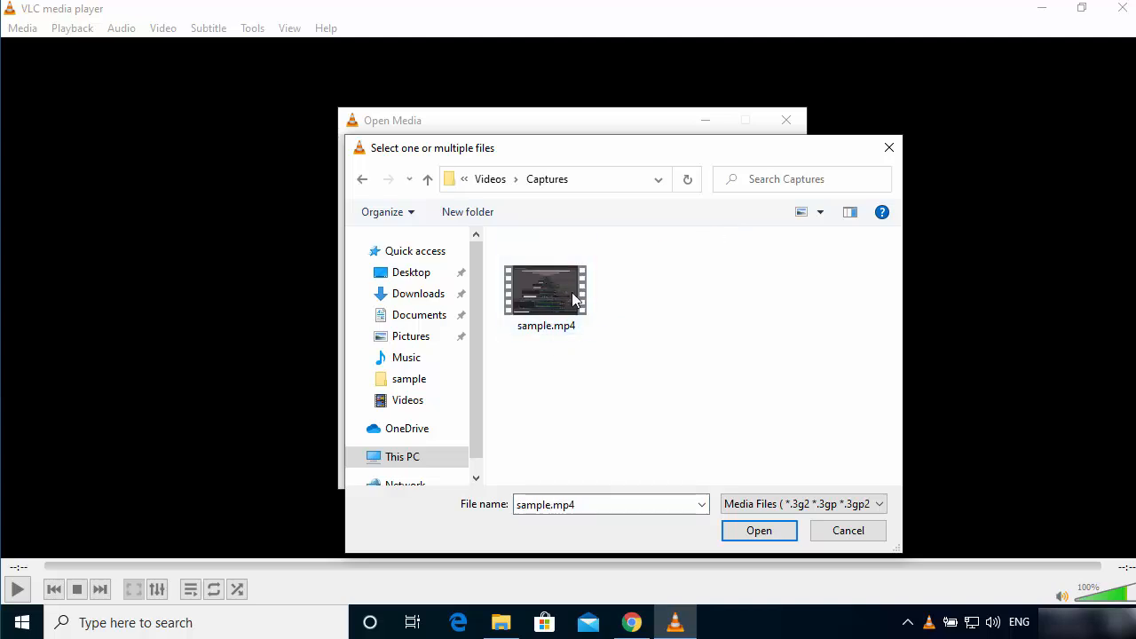
mouse_move(546, 288)
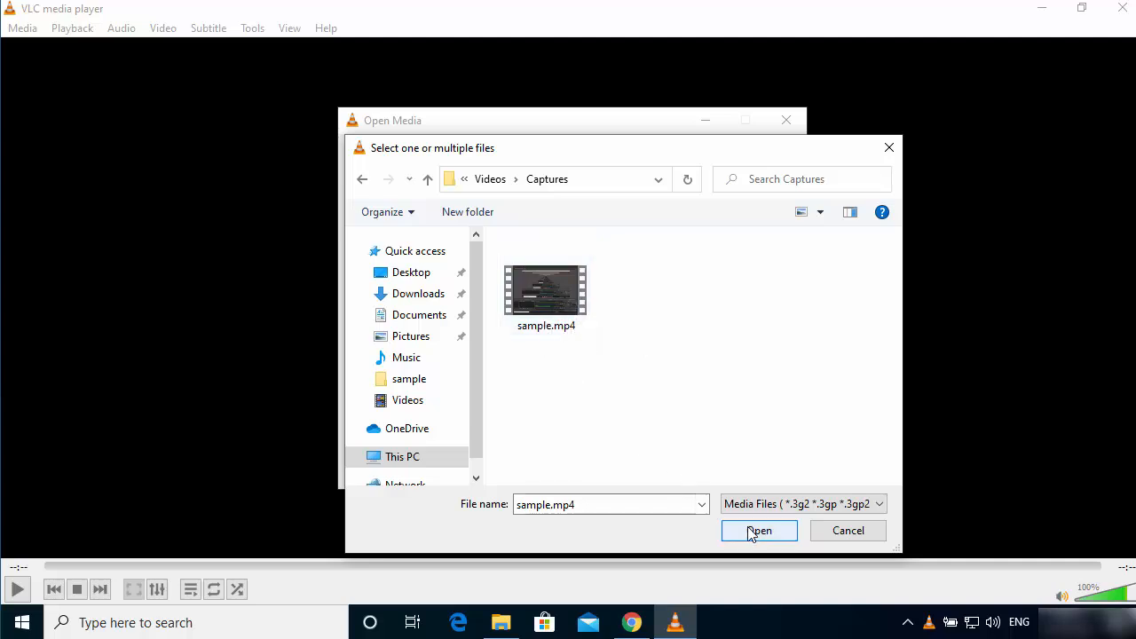
left_click(760, 530)
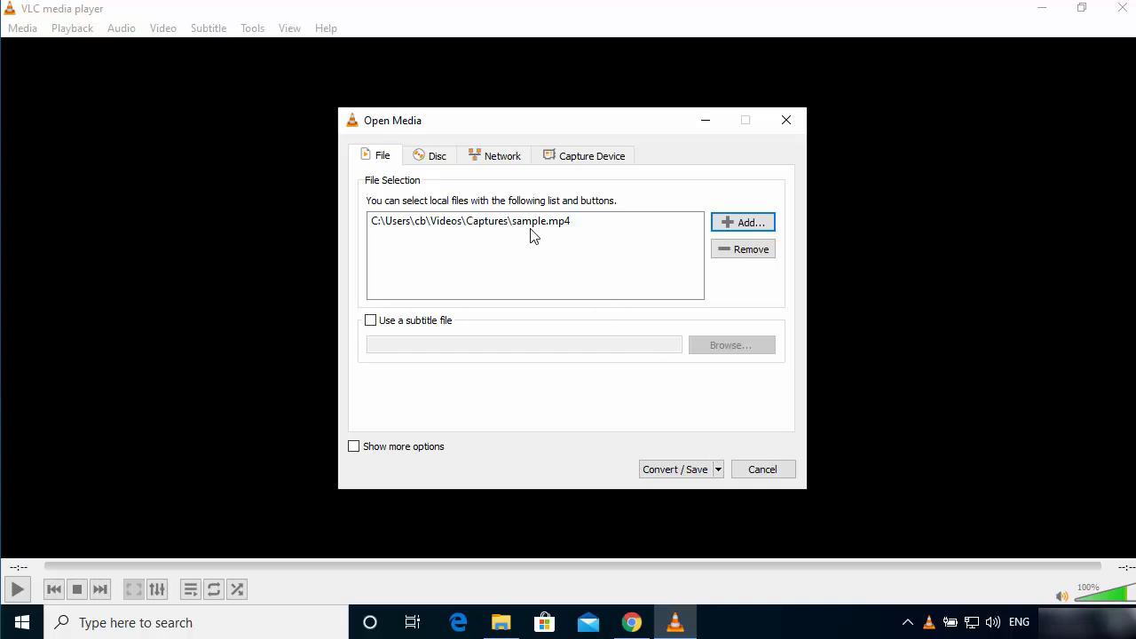
mouse_move(646, 465)
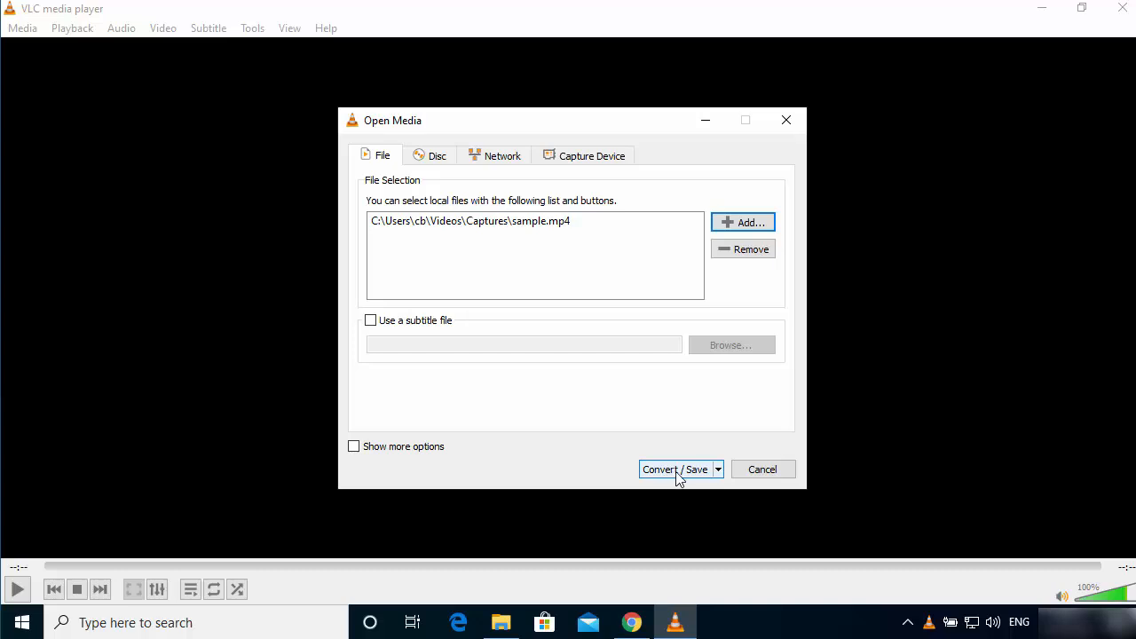
- Continue to the conversion settings and choose the Audio - MP3 profile
left_click(674, 469)
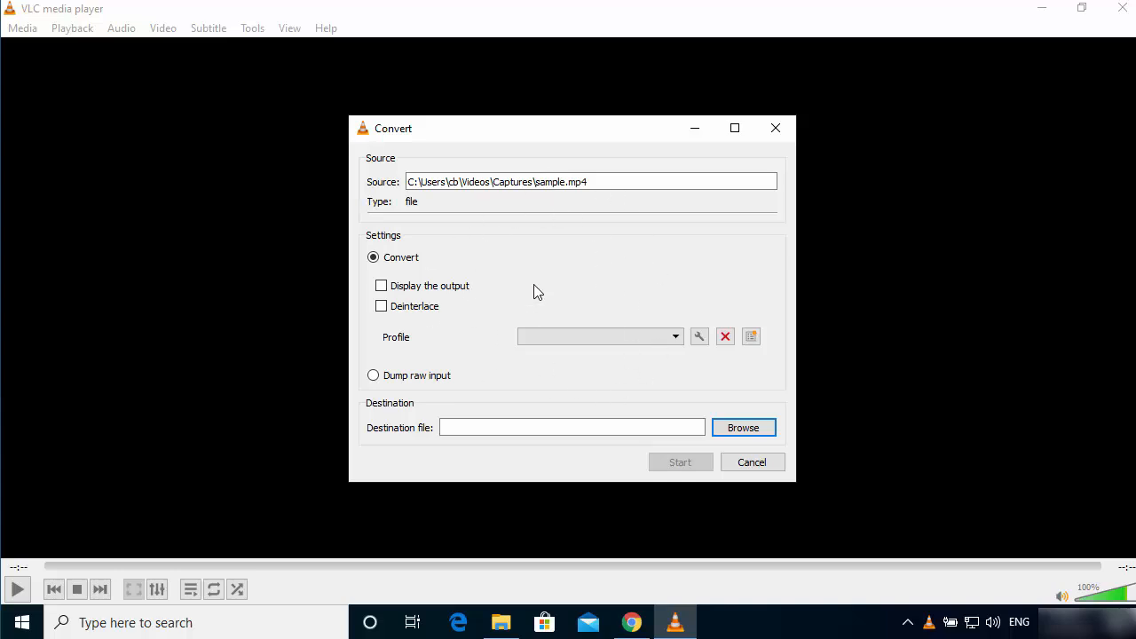
mouse_move(366, 266)
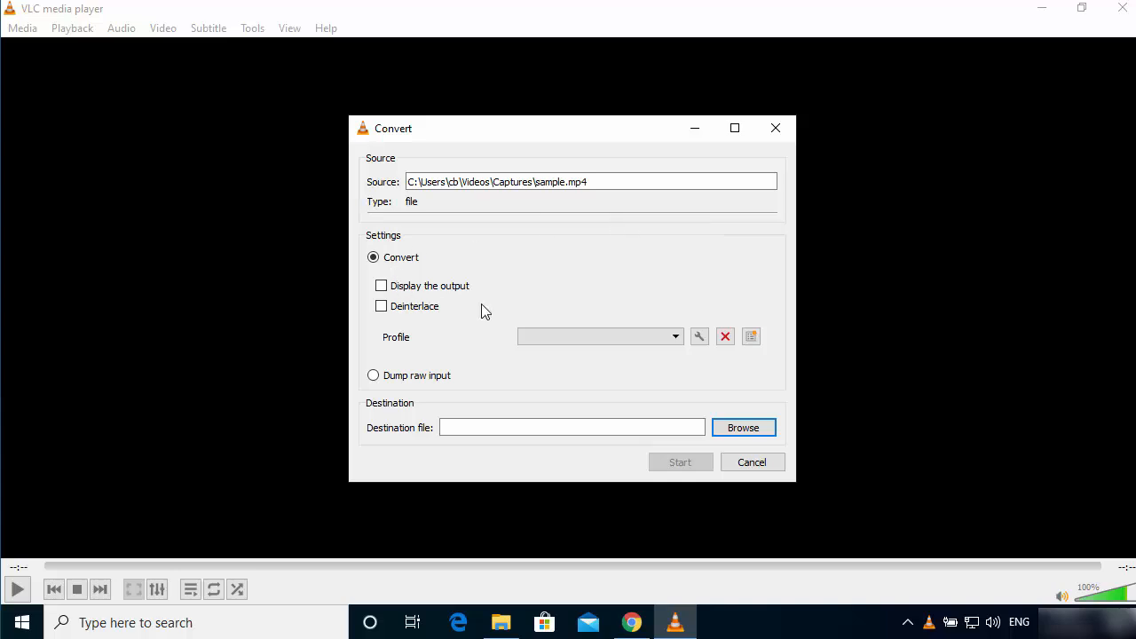
left_click(594, 337)
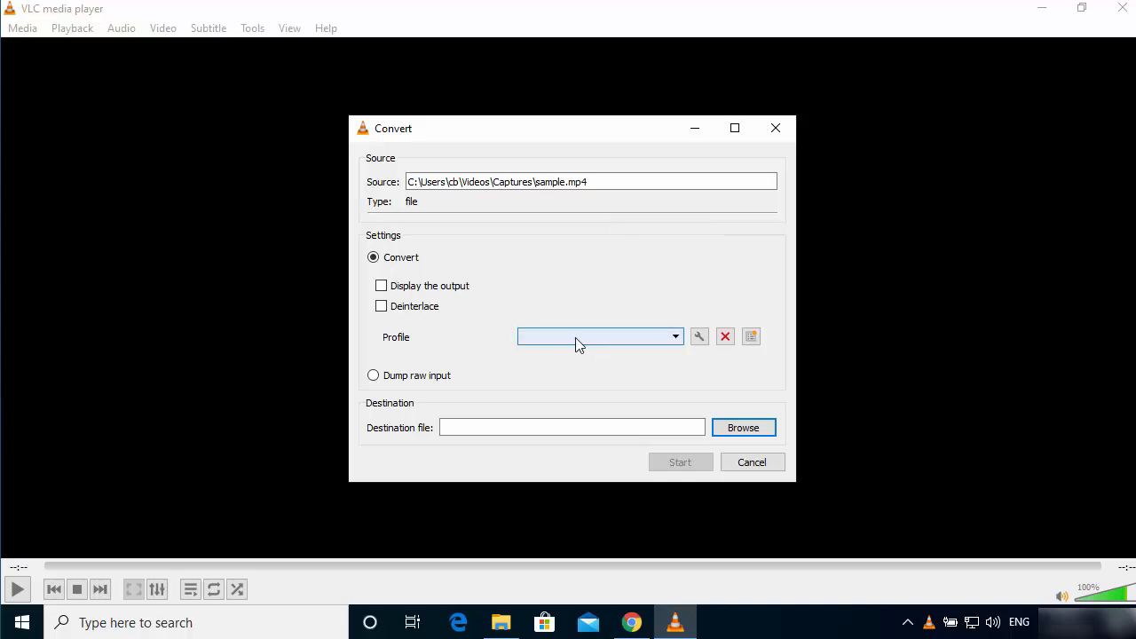
left_click(600, 337)
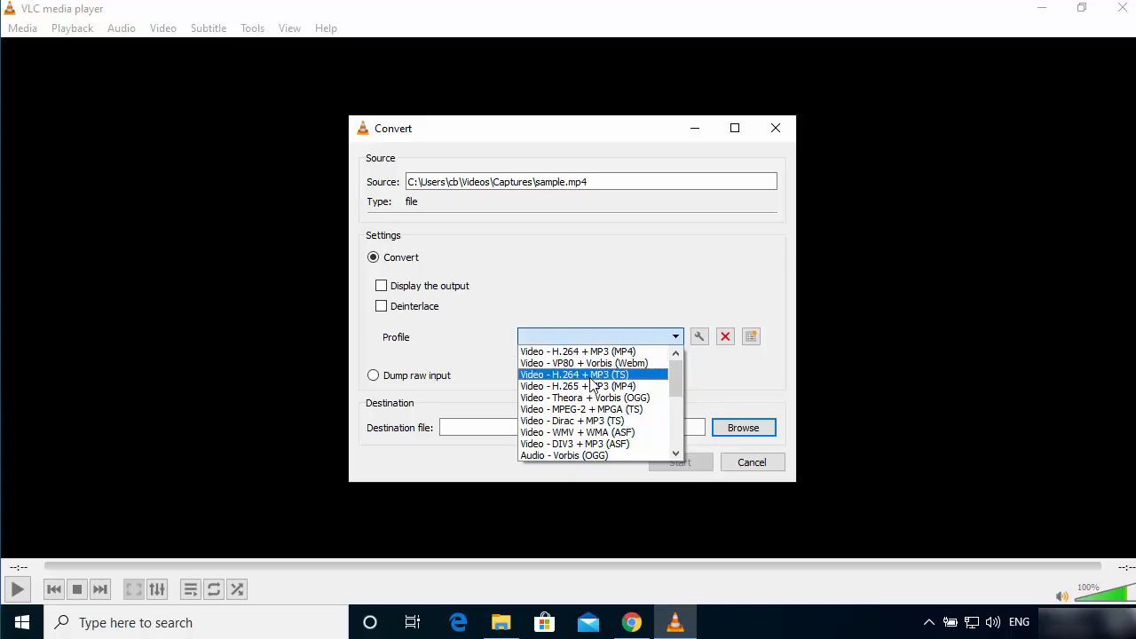
scroll("down", 3)
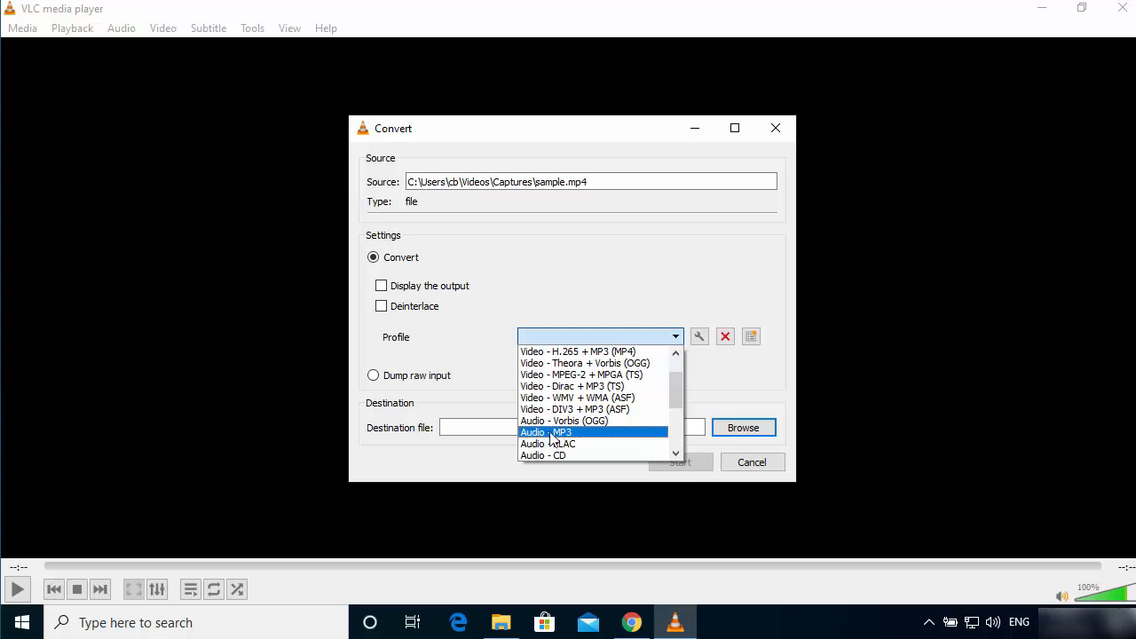
mouse_move(542, 441)
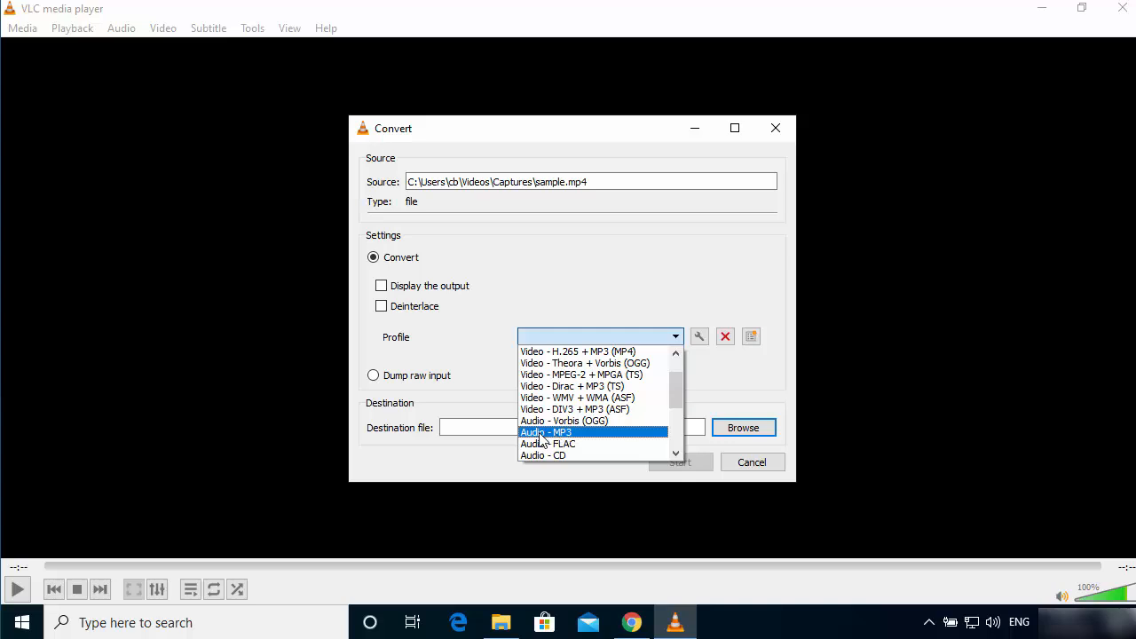
left_click(547, 433)
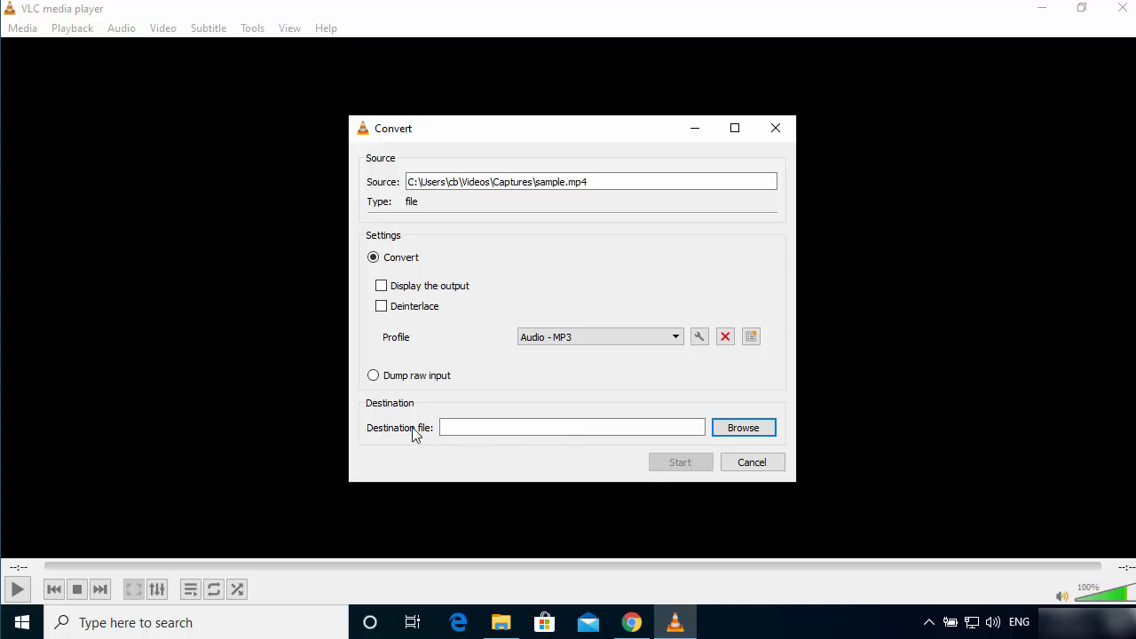
mouse_move(566, 437)
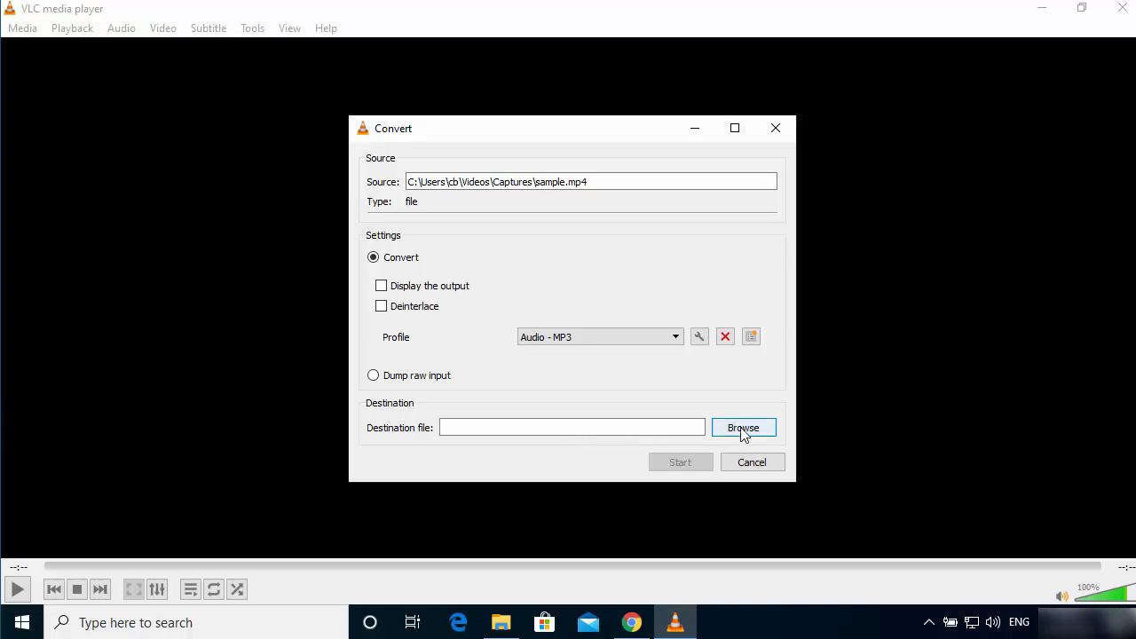
- Set the destination file to sample.mp3 in the Captures folder
left_click(742, 426)
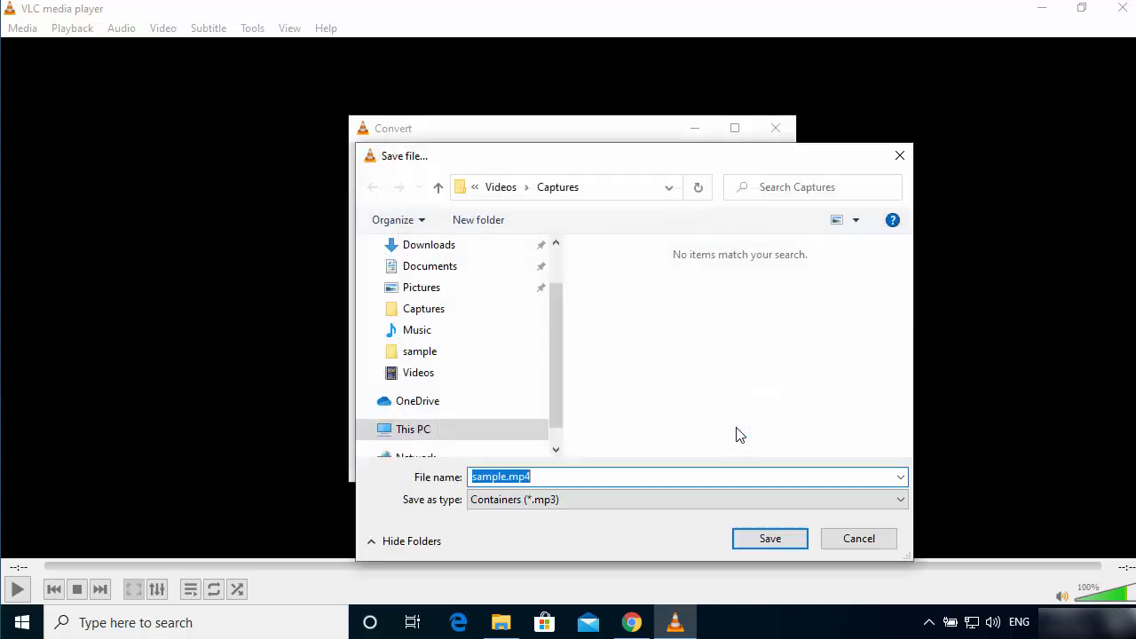
mouse_move(648, 305)
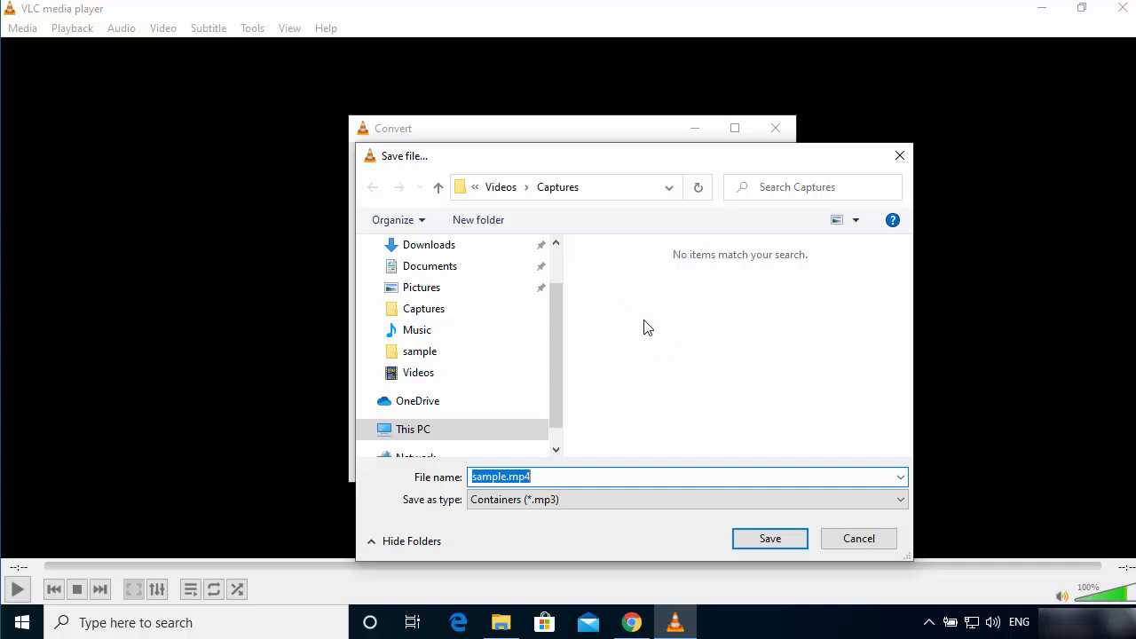
mouse_move(568, 455)
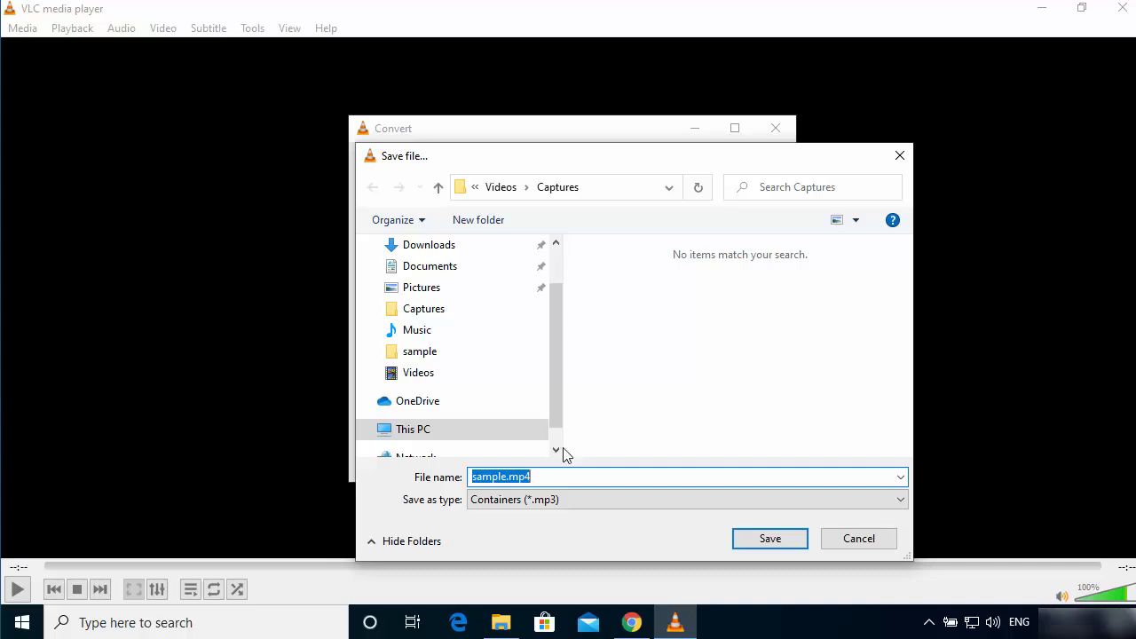
mouse_move(647, 291)
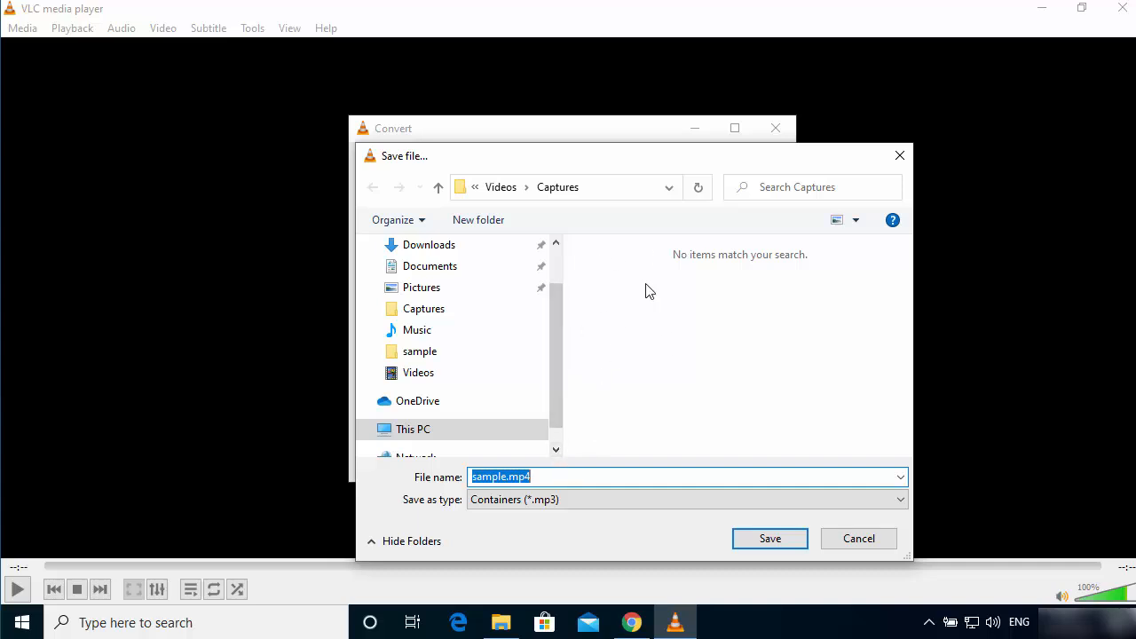
left_click(554, 475)
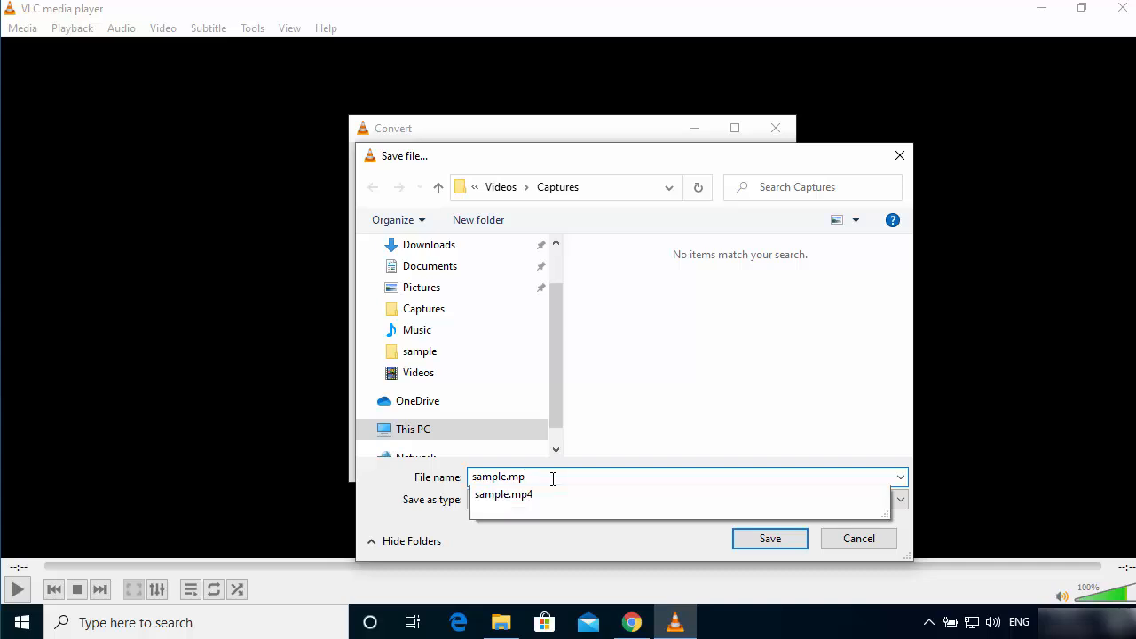
key("Backspace")
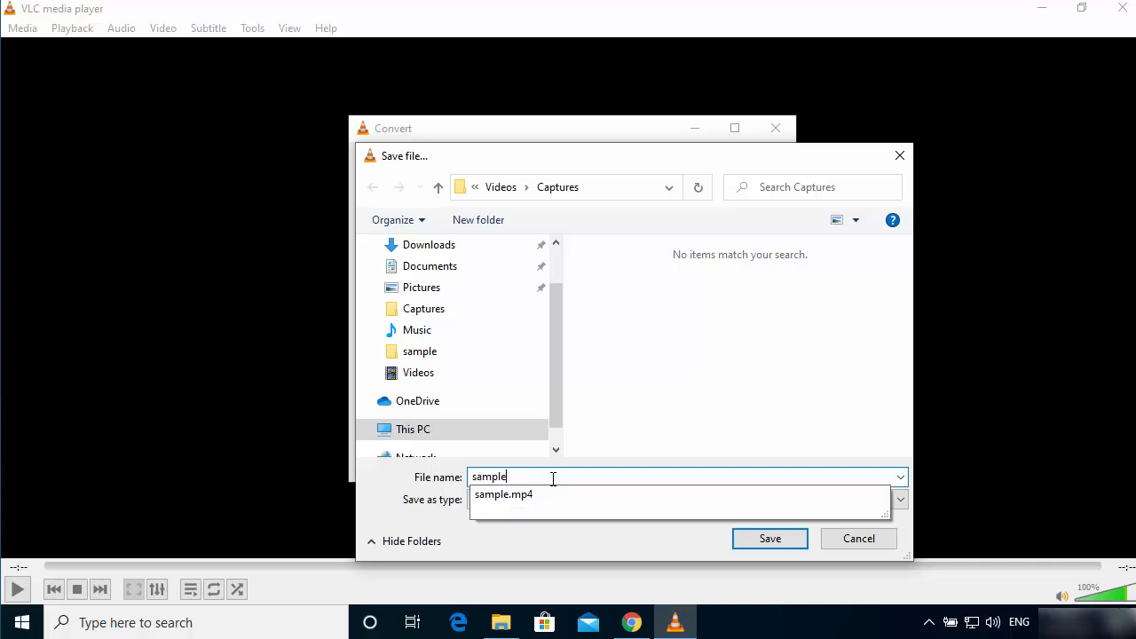
type(".mp")
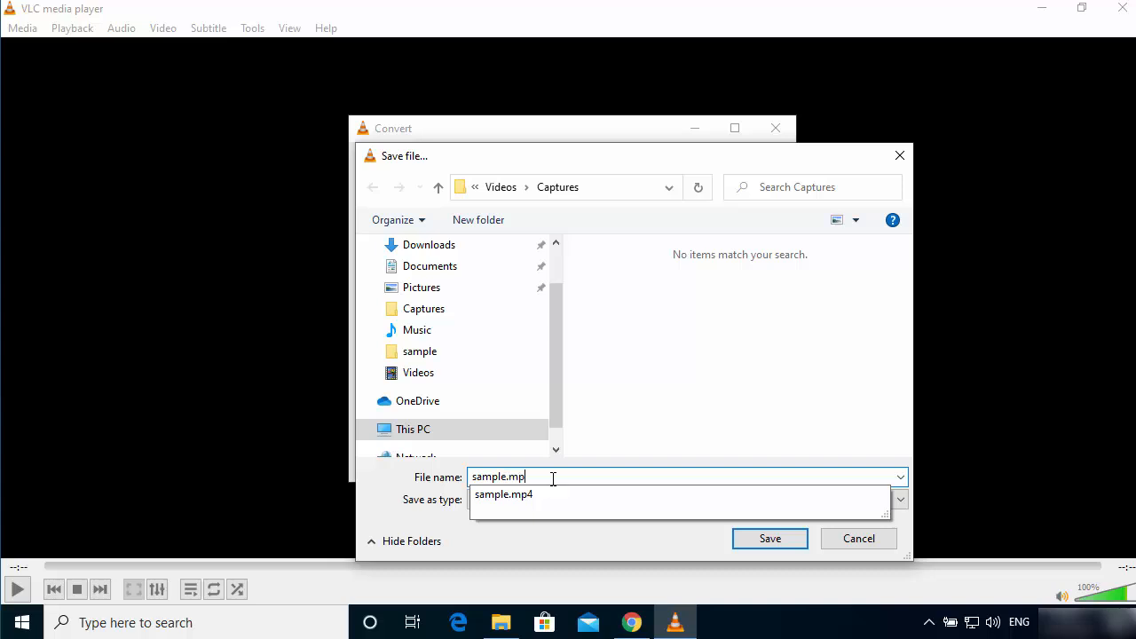
left_click(504, 494)
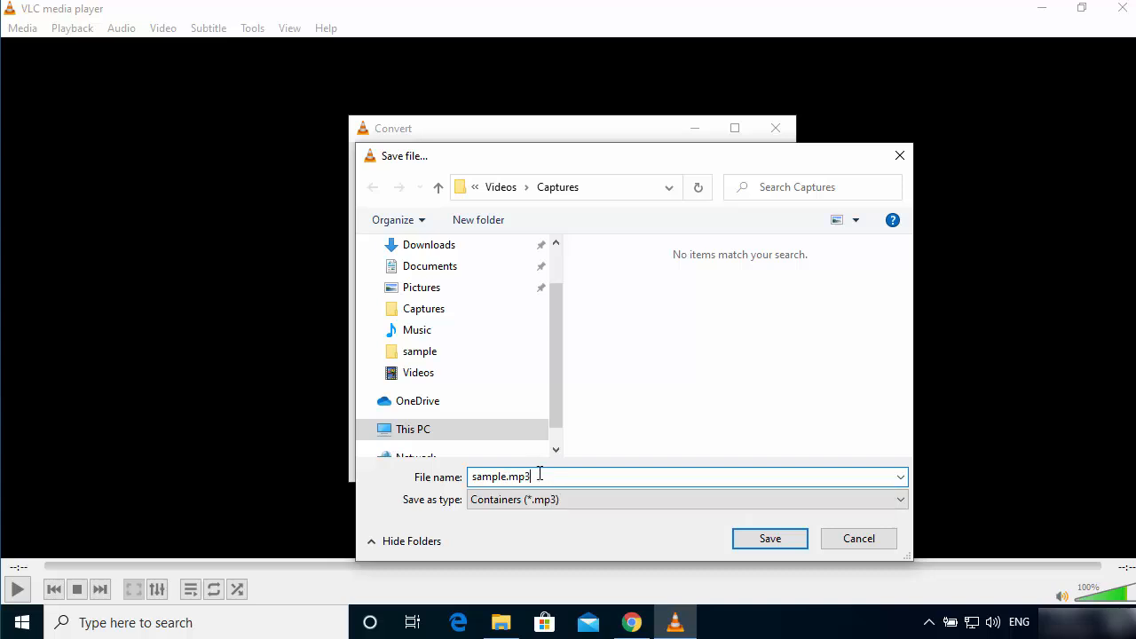
double_click(517, 476)
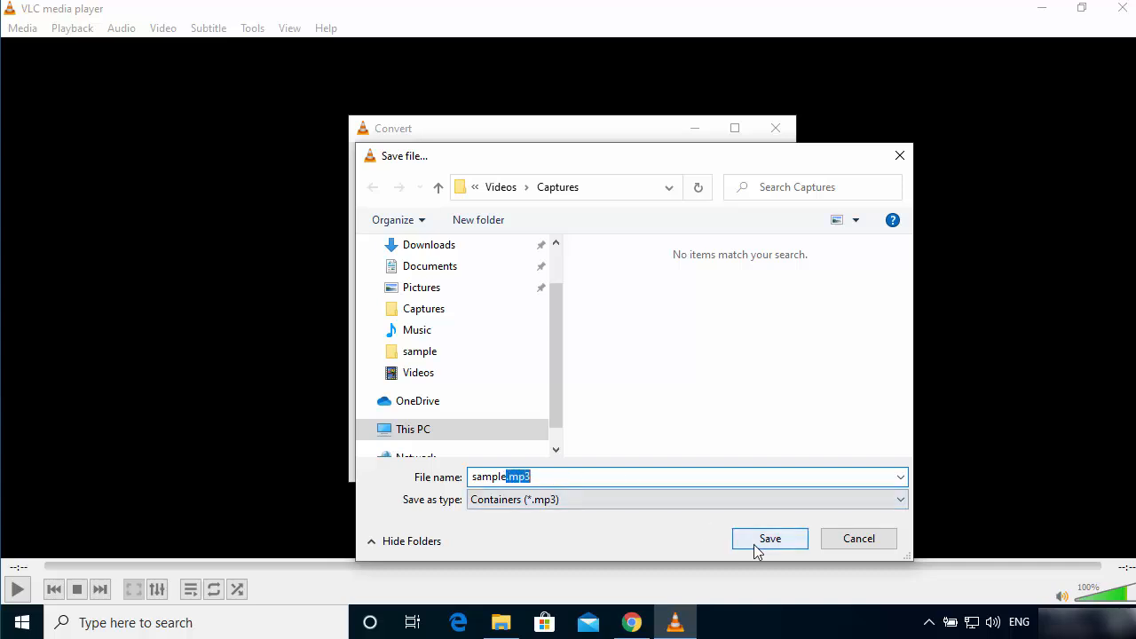
left_click(768, 539)
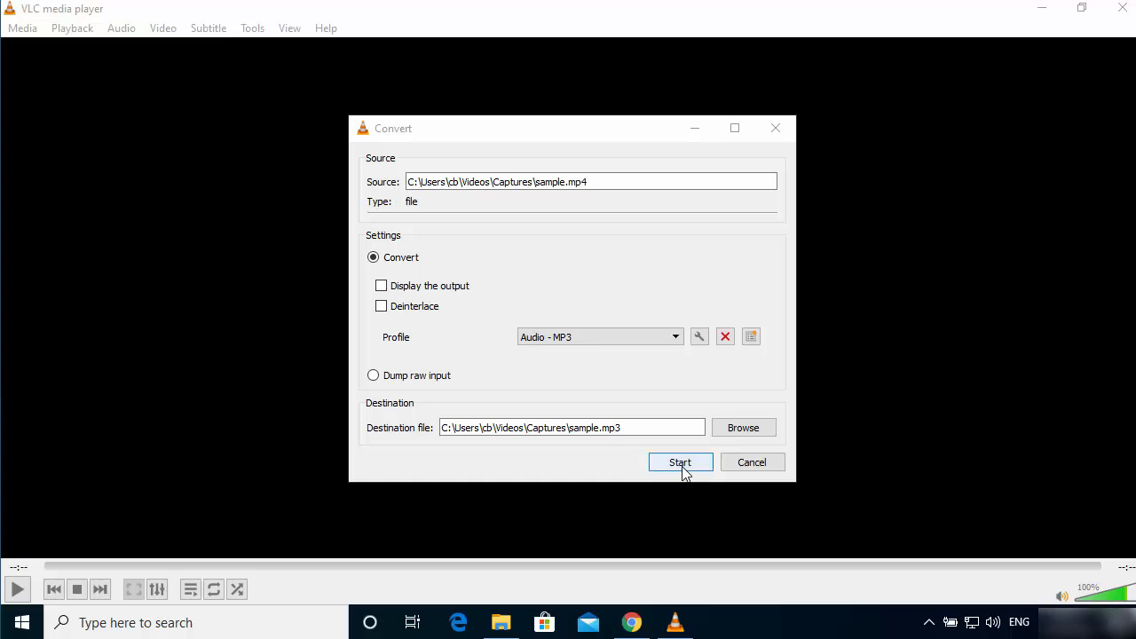
- Start the conversion of sample.mp4 to sample.mp3
left_click(680, 462)
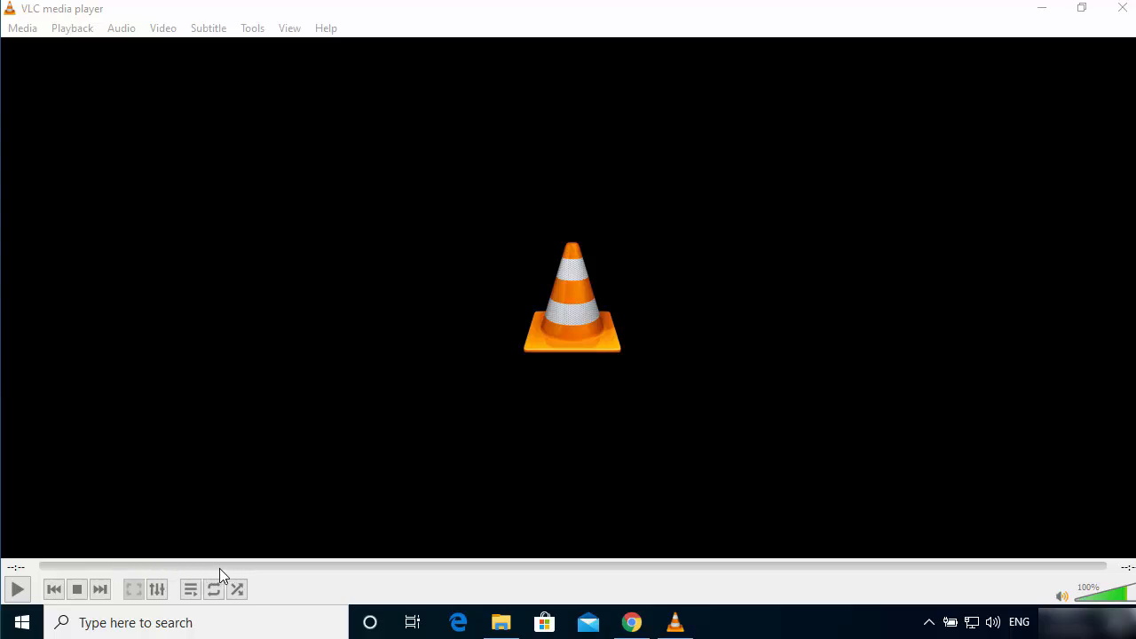
mouse_move(602, 584)
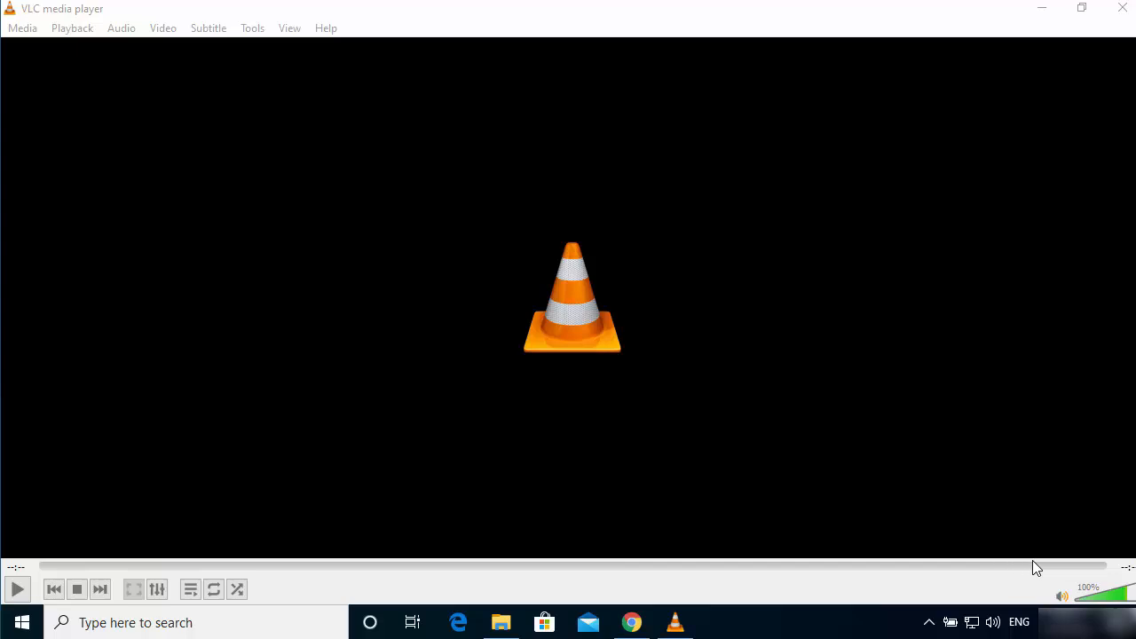
- Show the new sample.mp3 listed beside sample.mp4 in the Captures folder
left_click(501, 621)
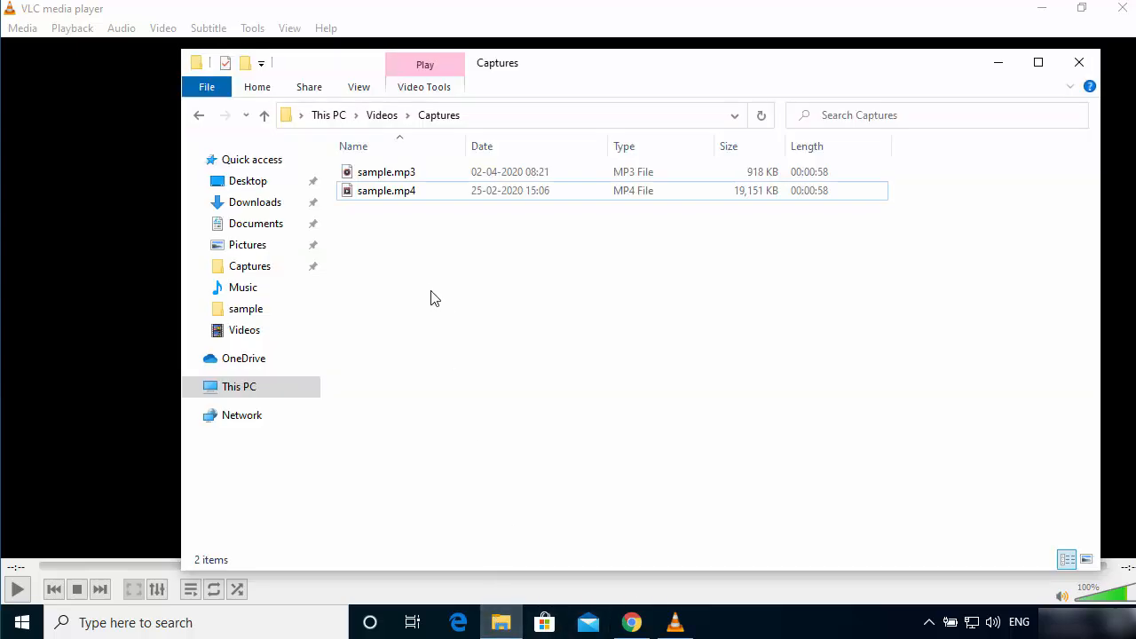
left_click(387, 170)
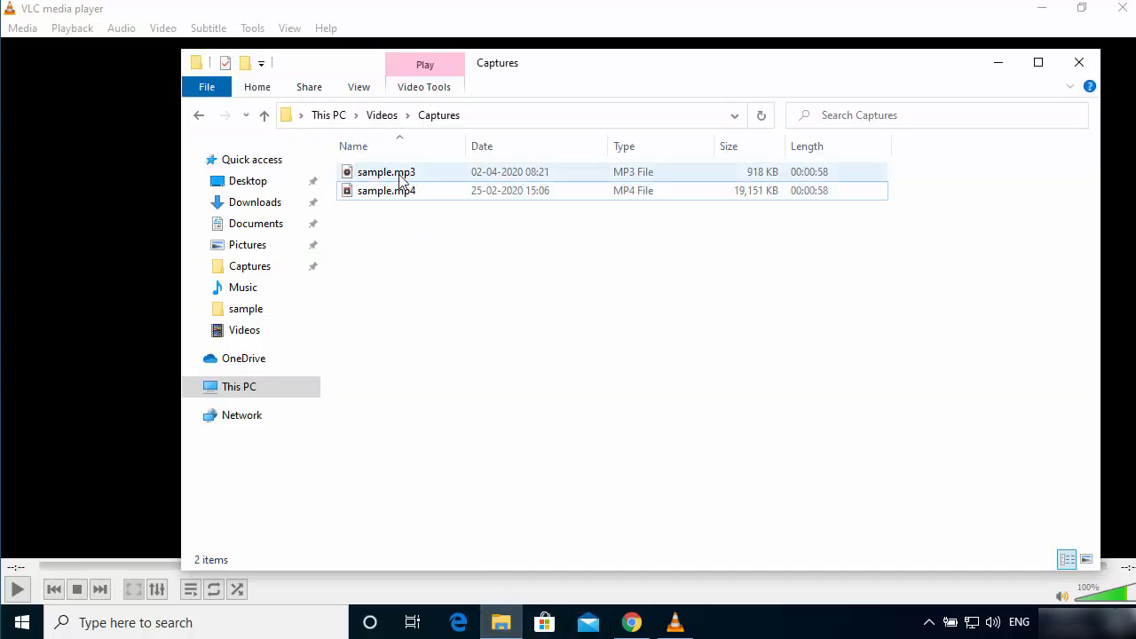
mouse_move(410, 181)
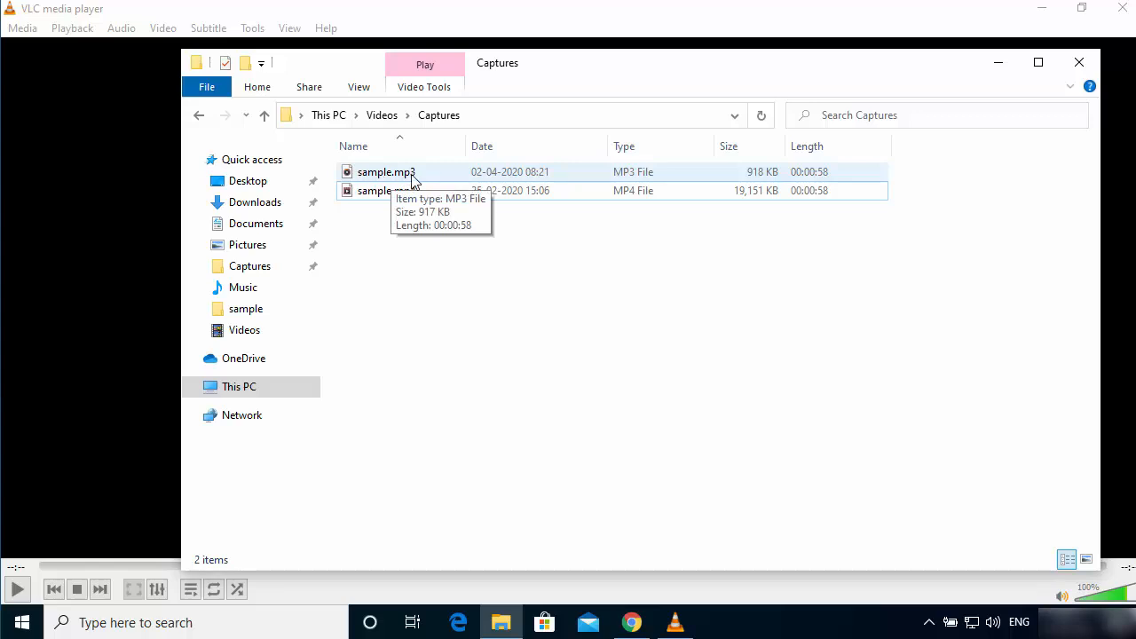
mouse_move(383, 181)
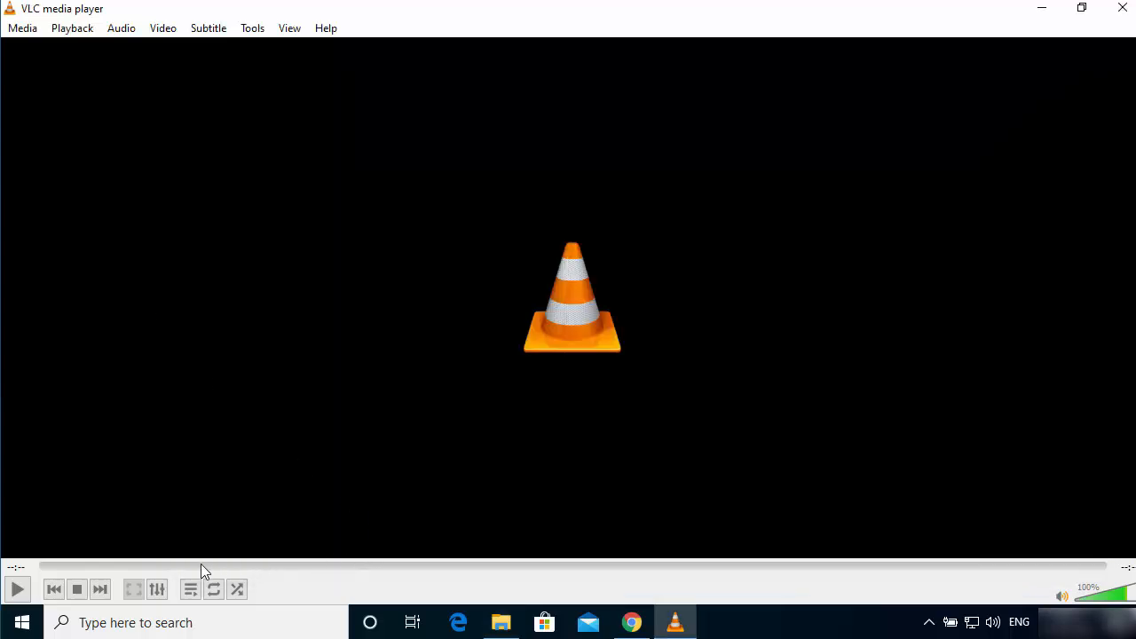
mouse_move(497, 573)
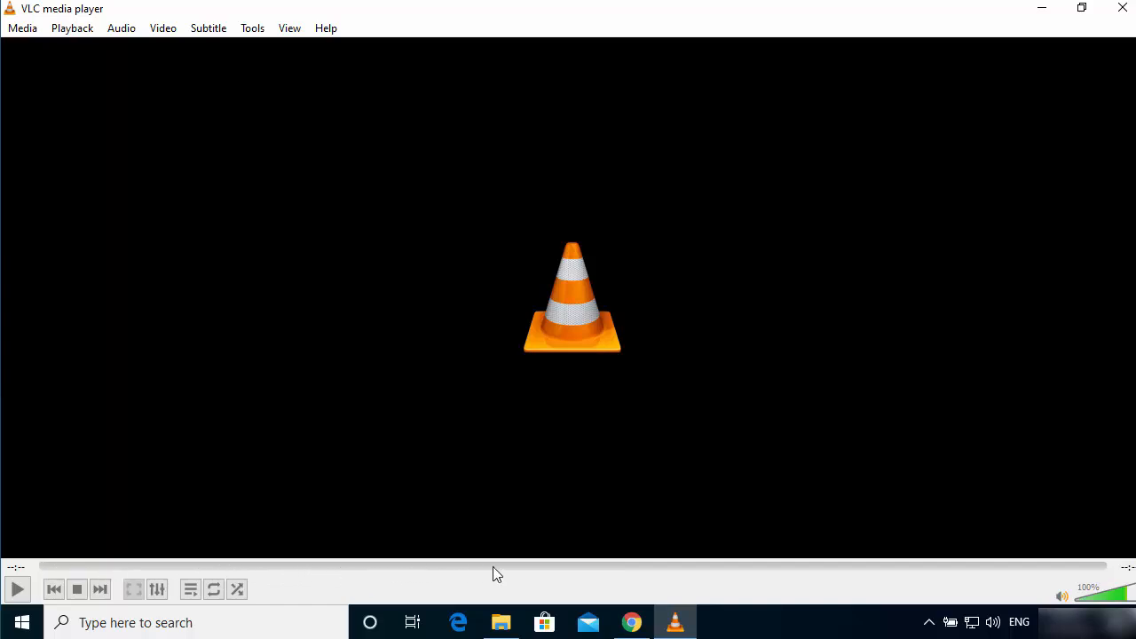
mouse_move(312, 572)
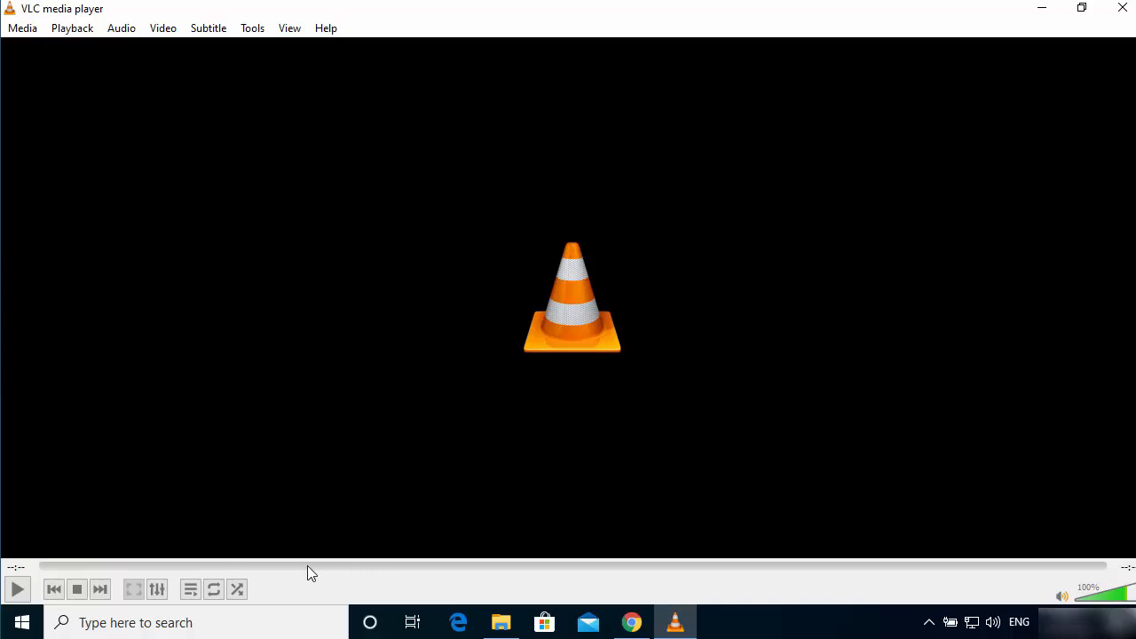
mouse_move(568, 571)
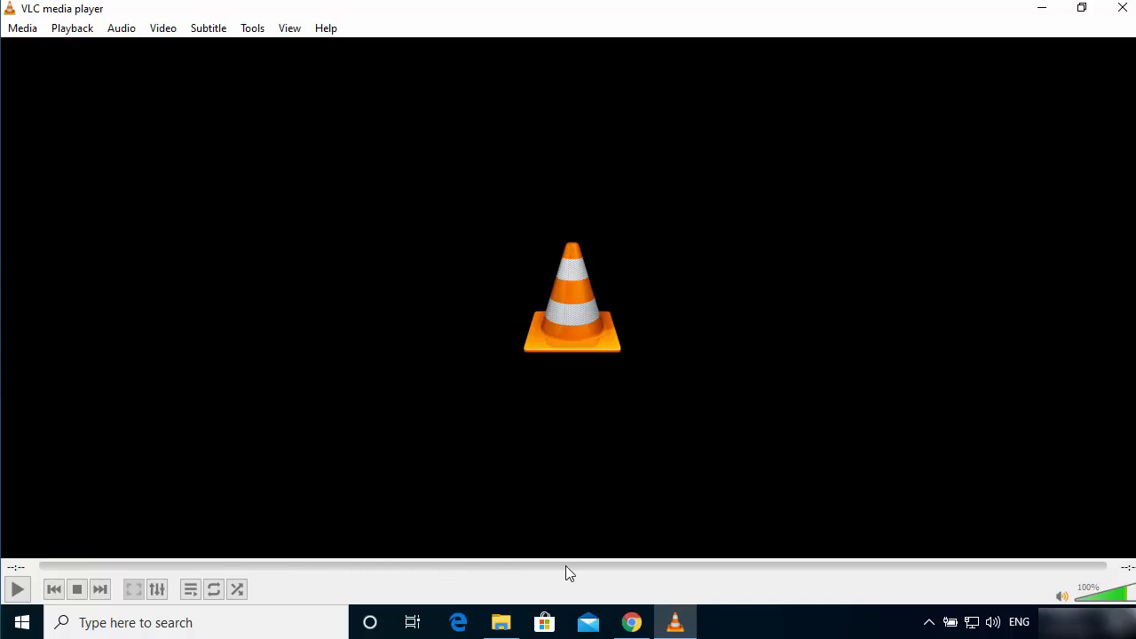
mouse_move(828, 568)
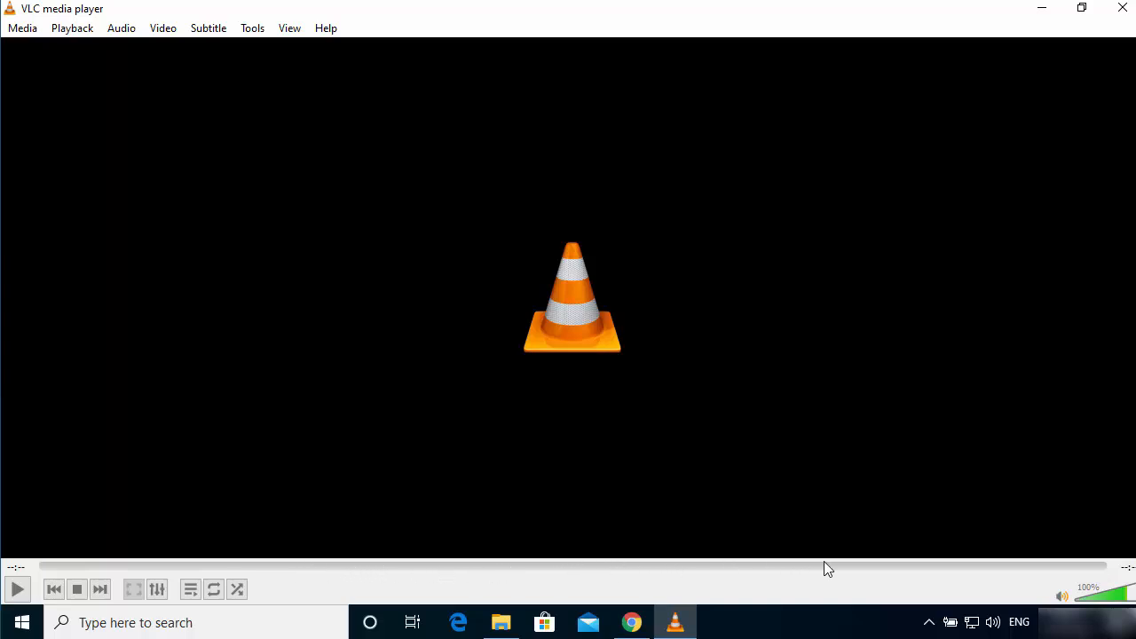
mouse_move(895, 575)
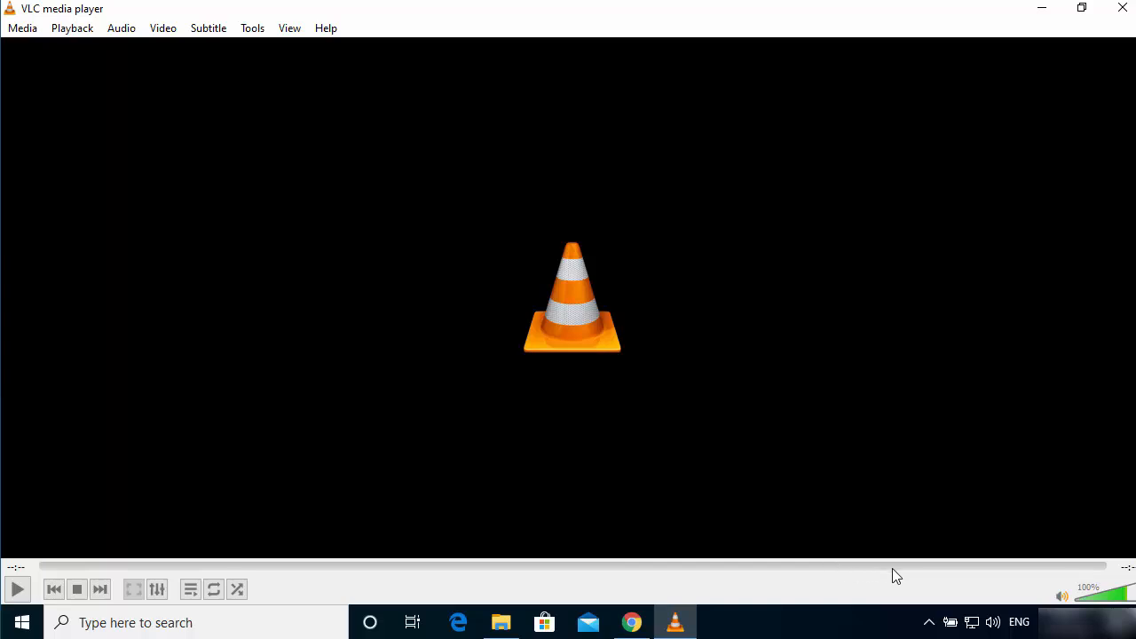